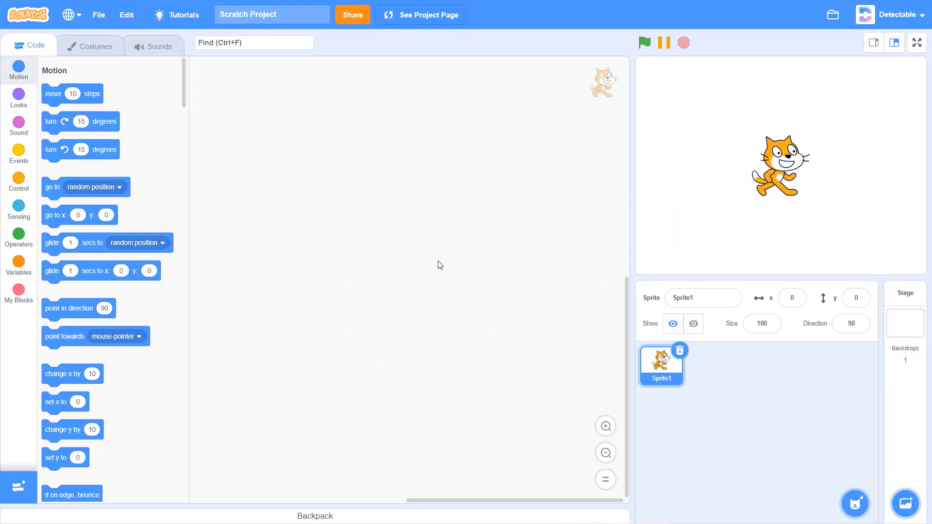
{"action": "mouse_move", "coordinate": [18, 291]}
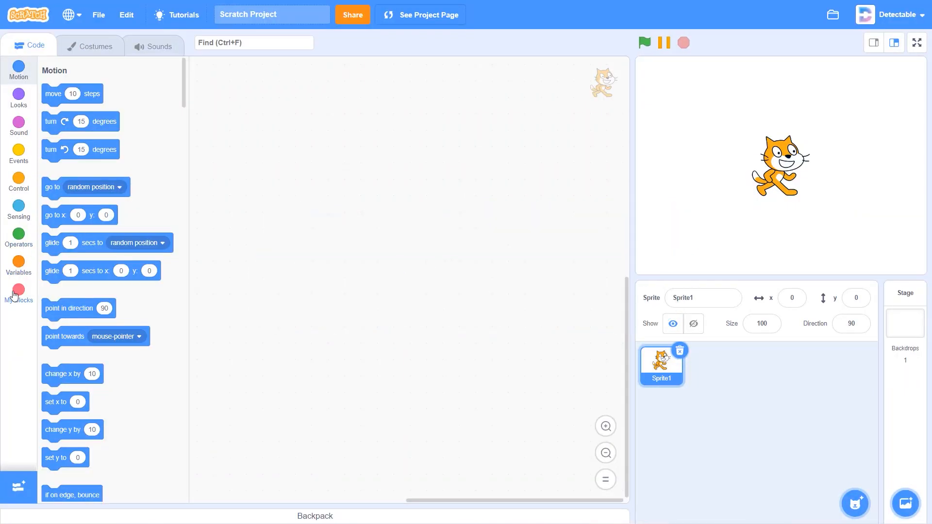
Show the My Blocks category in the block palette
{"action": "left_click", "coordinate": [18, 293]}
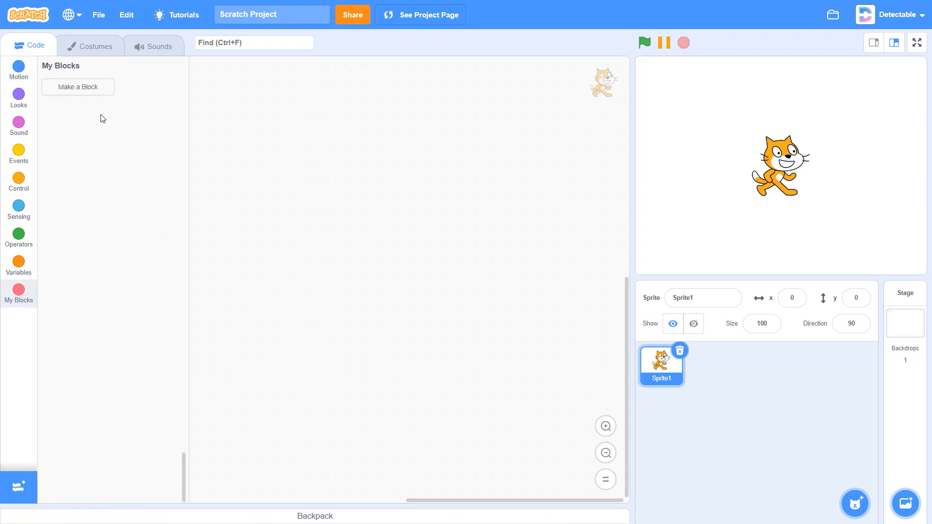
{"action": "mouse_move", "coordinate": [81, 95]}
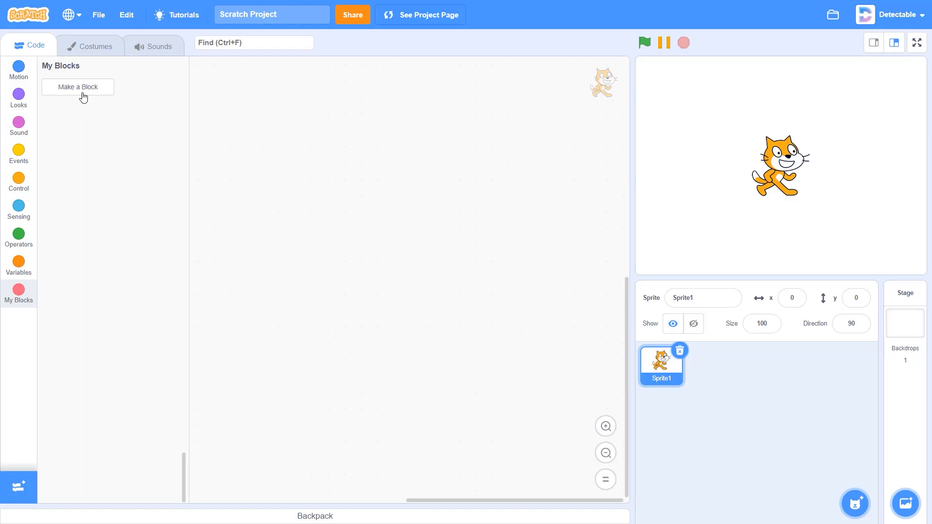
{"action": "left_click", "coordinate": [78, 87]}
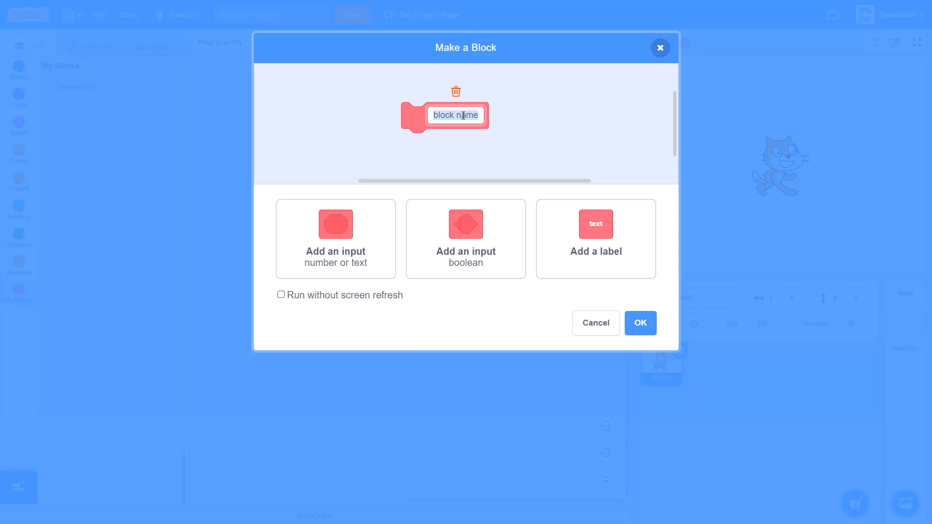
{"action": "type", "text": "%"}
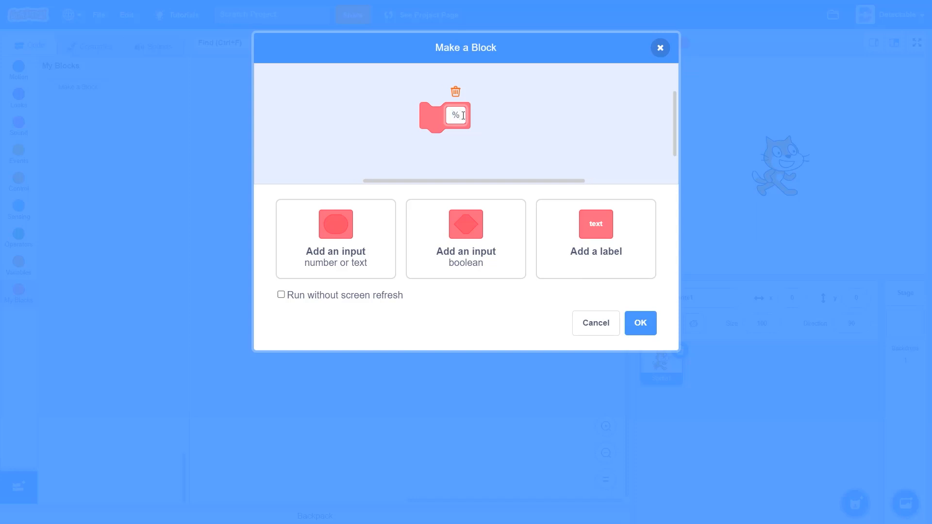
{"action": "type", "text": "n"}
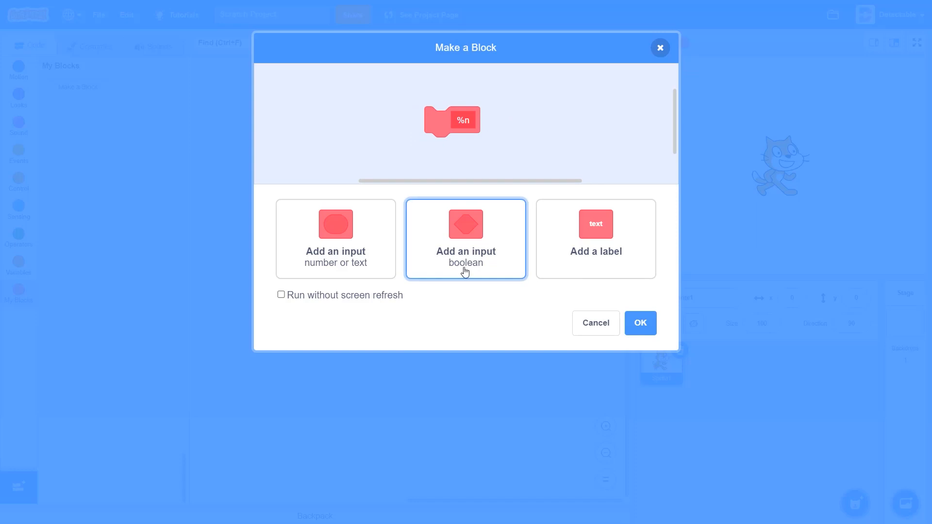
{"action": "mouse_move", "coordinate": [283, 295]}
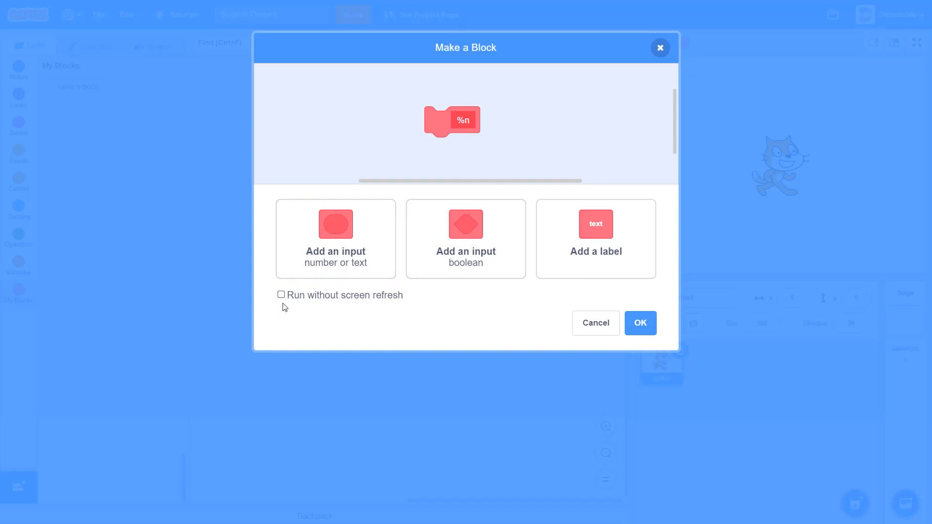
{"action": "left_click", "coordinate": [465, 239]}
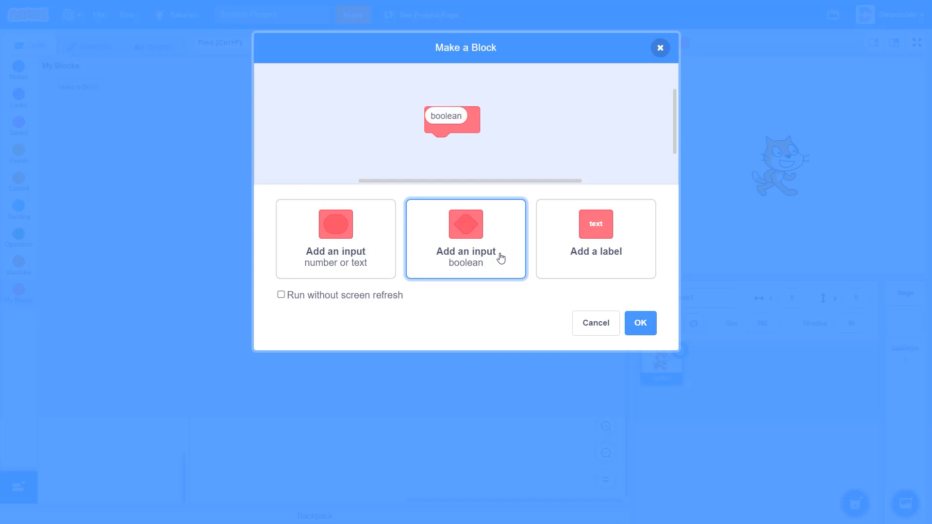
{"action": "mouse_move", "coordinate": [437, 99]}
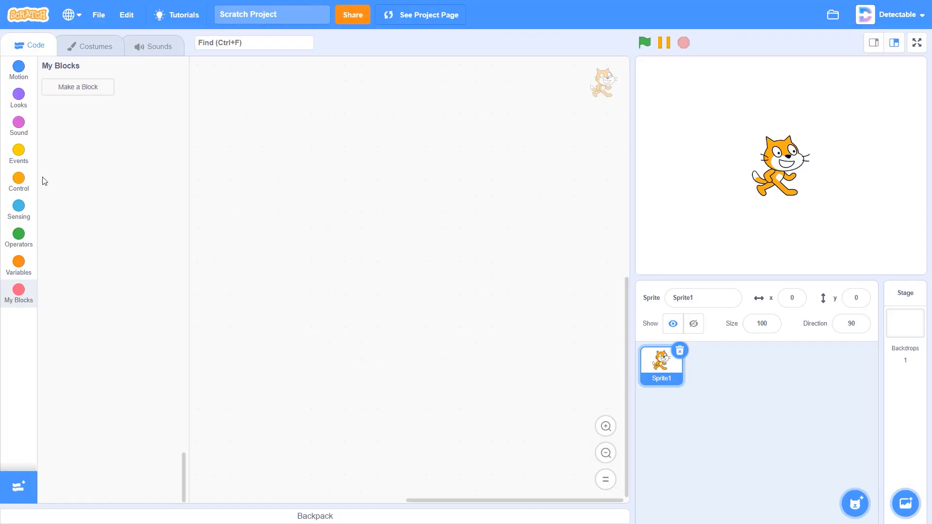
Start a new custom block named %n and add a boolean input to it
{"action": "left_click", "coordinate": [77, 86]}
{"action": "type", "text": "%n"}
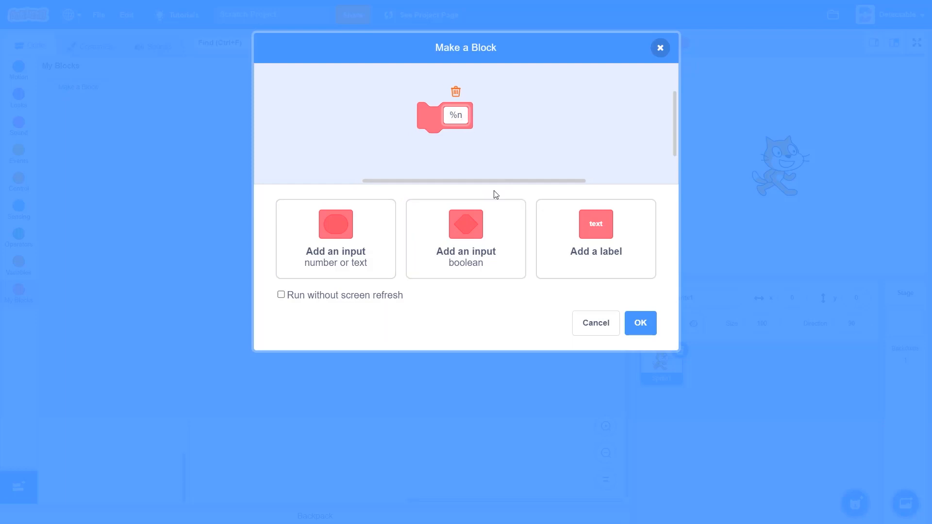
{"action": "left_click", "coordinate": [465, 239]}
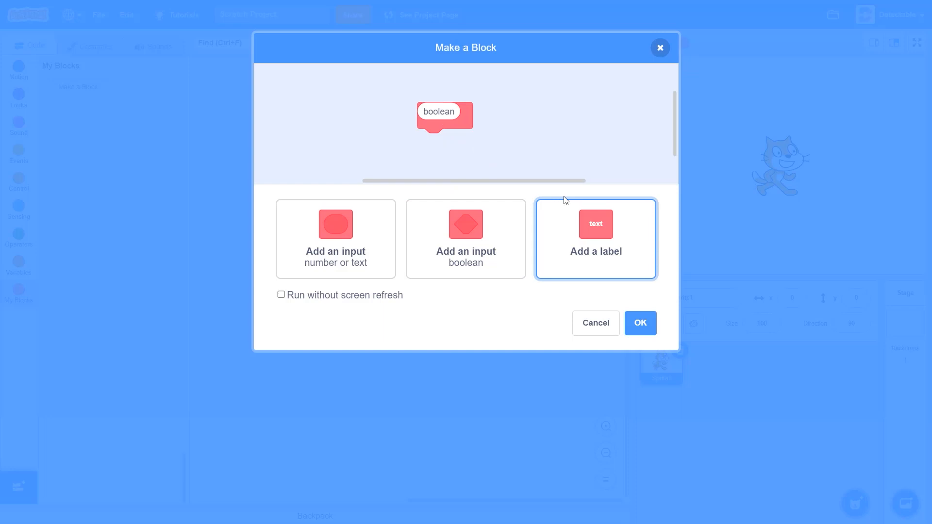
{"action": "mouse_move", "coordinate": [577, 266]}
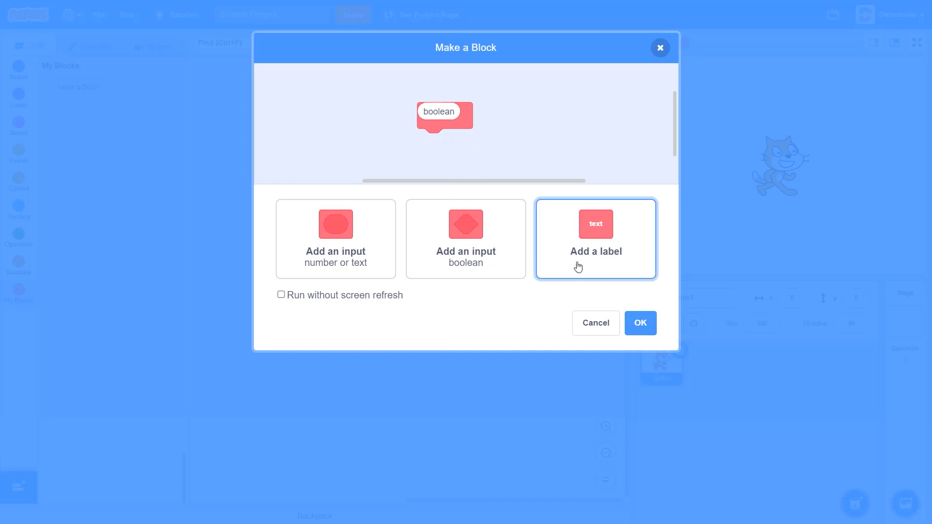
{"action": "mouse_move", "coordinate": [623, 257]}
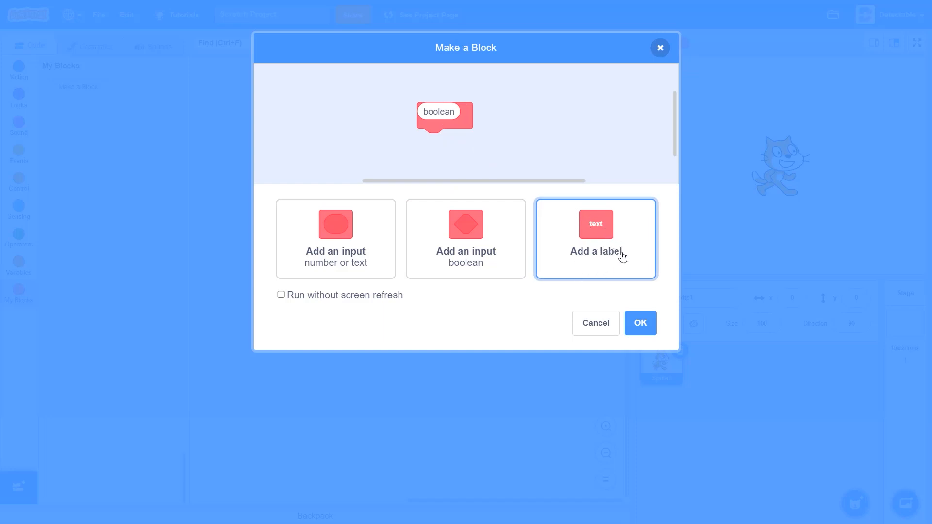
{"action": "mouse_move", "coordinate": [610, 252]}
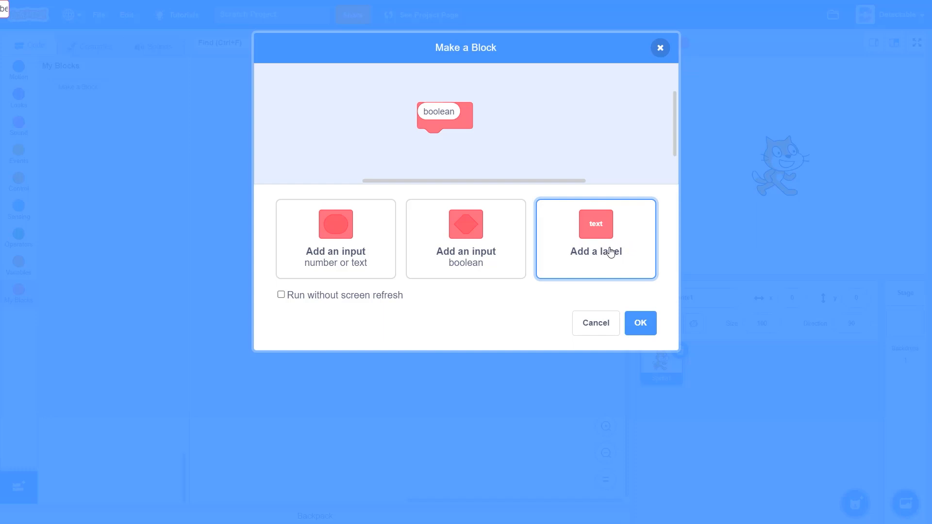
{"action": "mouse_move", "coordinate": [107, 111]}
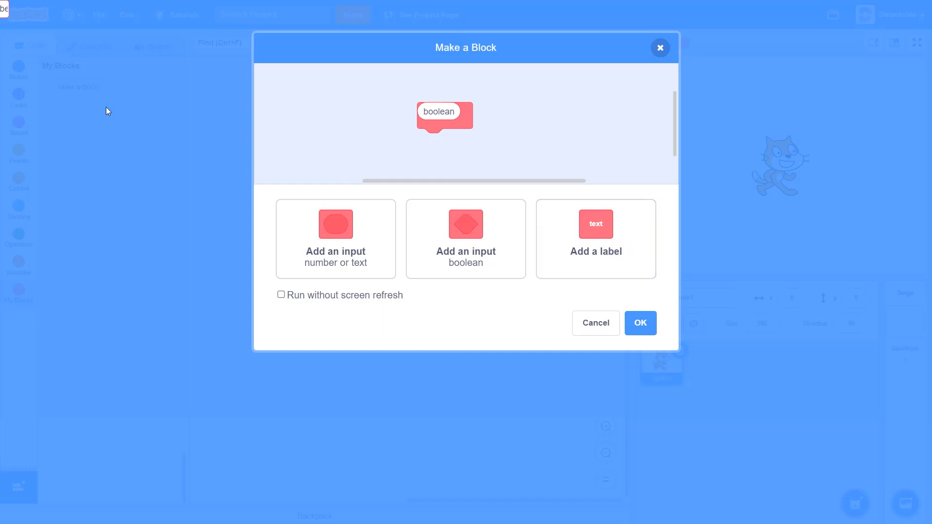
{"action": "mouse_move", "coordinate": [204, 119]}
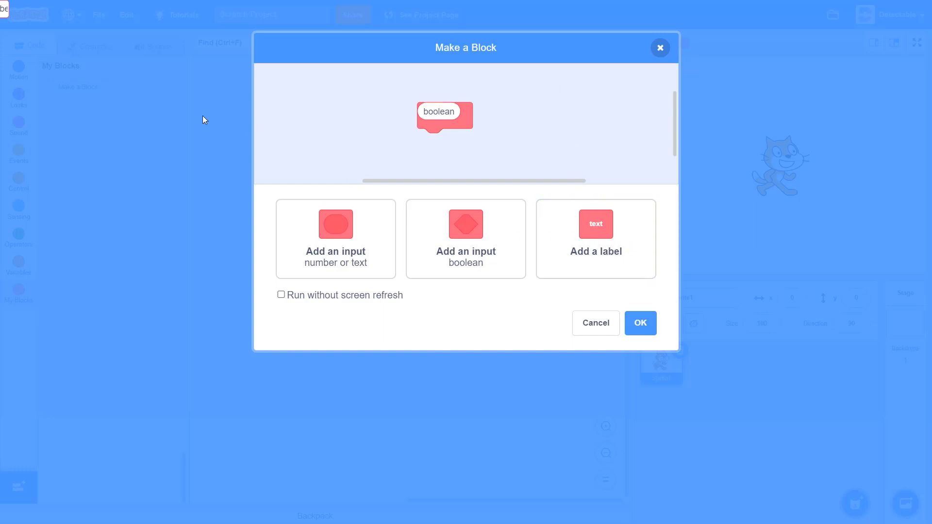
{"action": "mouse_move", "coordinate": [258, 76]}
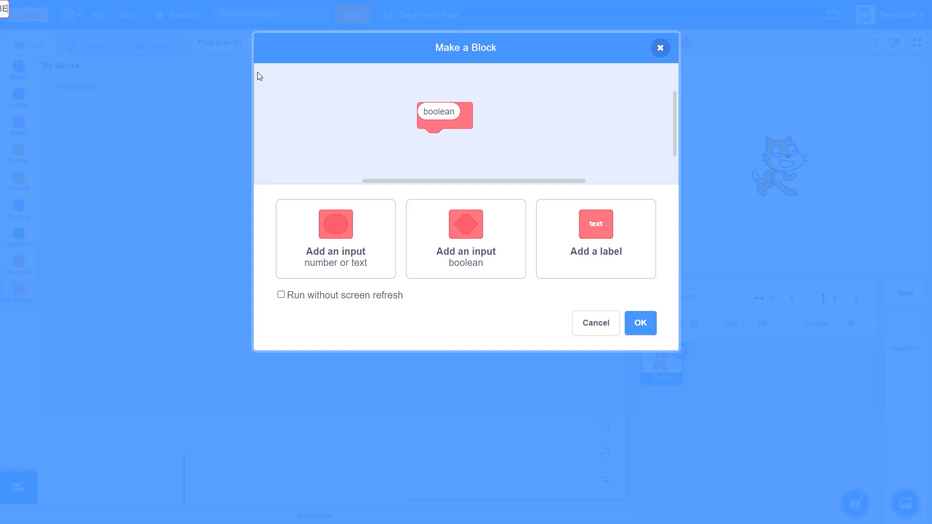
{"action": "mouse_move", "coordinate": [20, 19]}
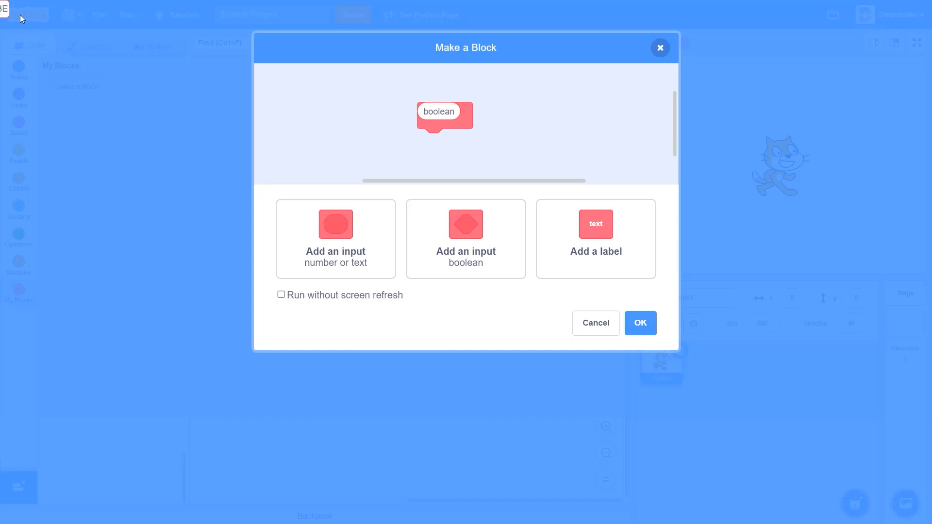
{"action": "mouse_move", "coordinate": [639, 322]}
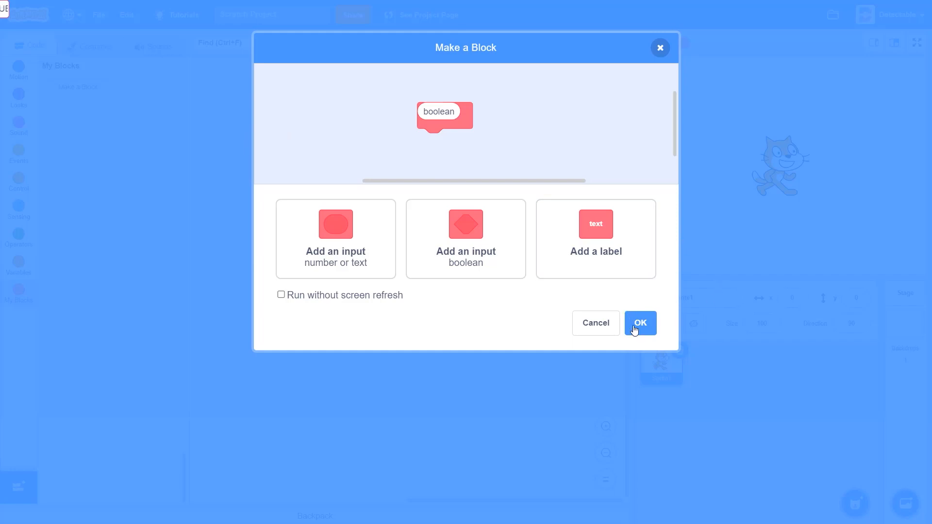
Confirm the block dialog and switch to Sprite1's costumes showing the two cat costumes
{"action": "left_click", "coordinate": [640, 322]}
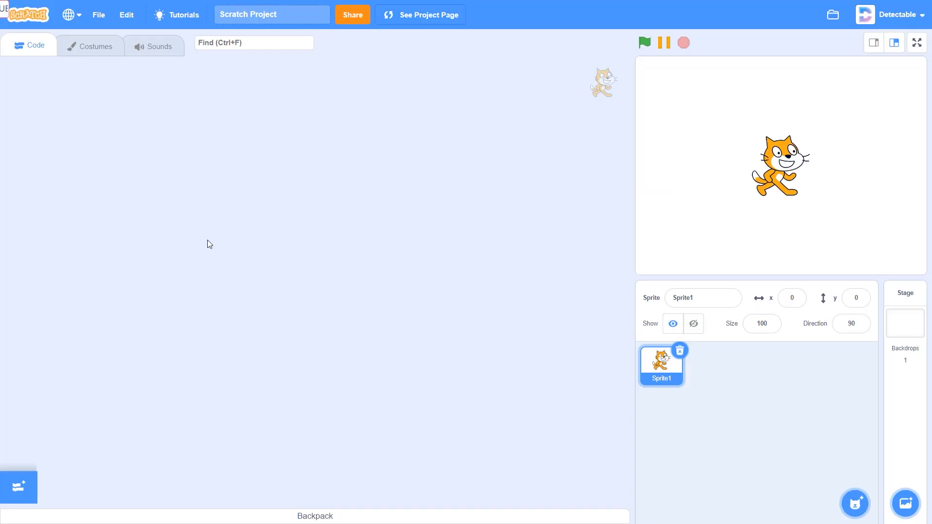
{"action": "mouse_move", "coordinate": [482, 196]}
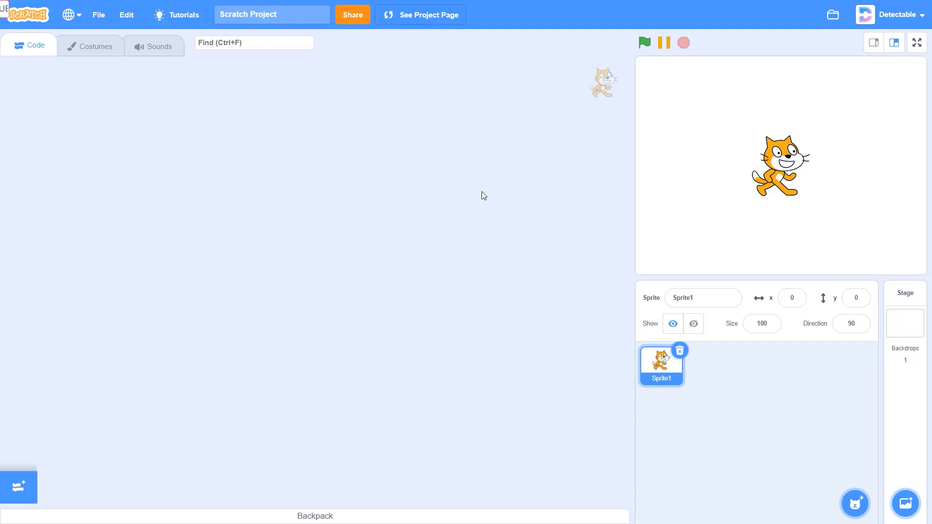
{"action": "mouse_move", "coordinate": [217, 226]}
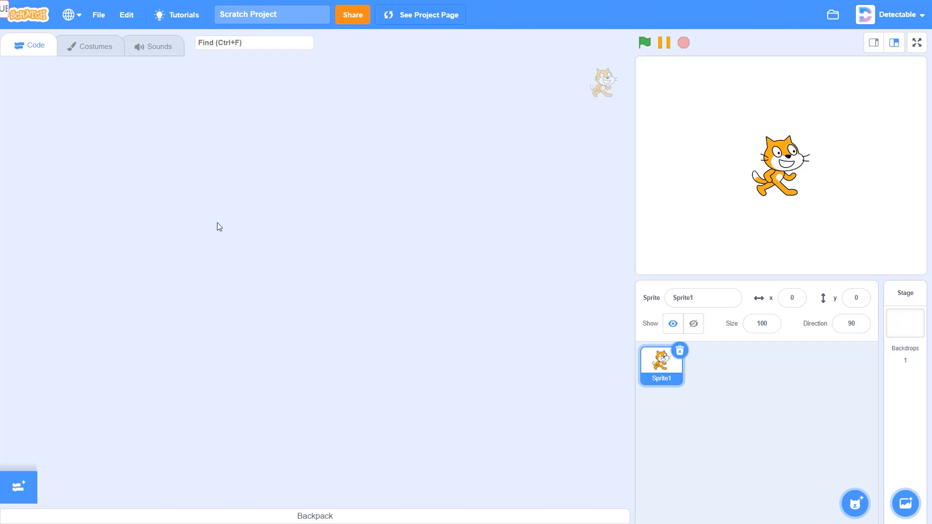
{"action": "mouse_move", "coordinate": [131, 144]}
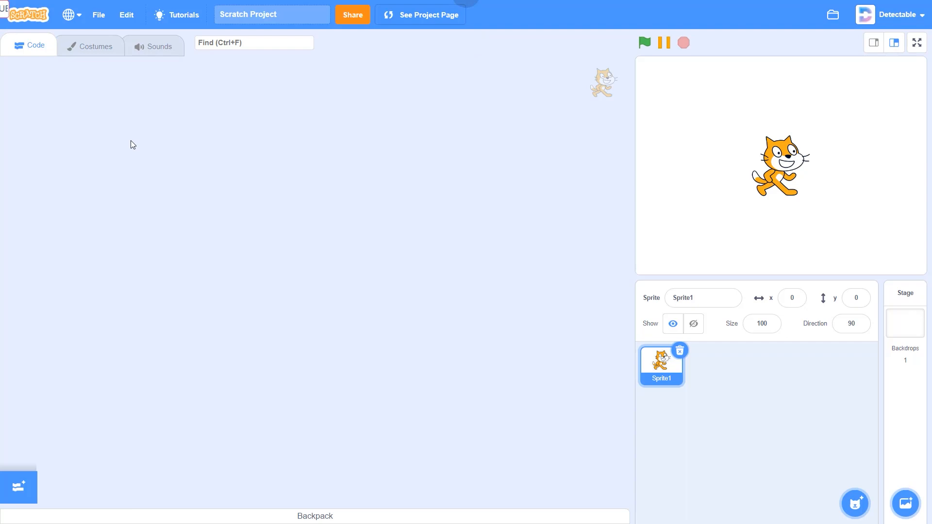
{"action": "mouse_move", "coordinate": [148, 115]}
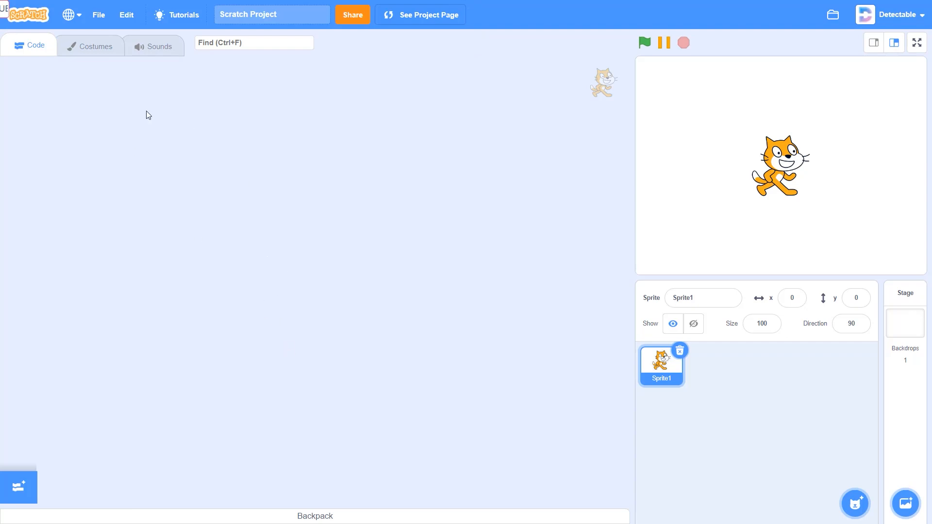
{"action": "left_click", "coordinate": [90, 45]}
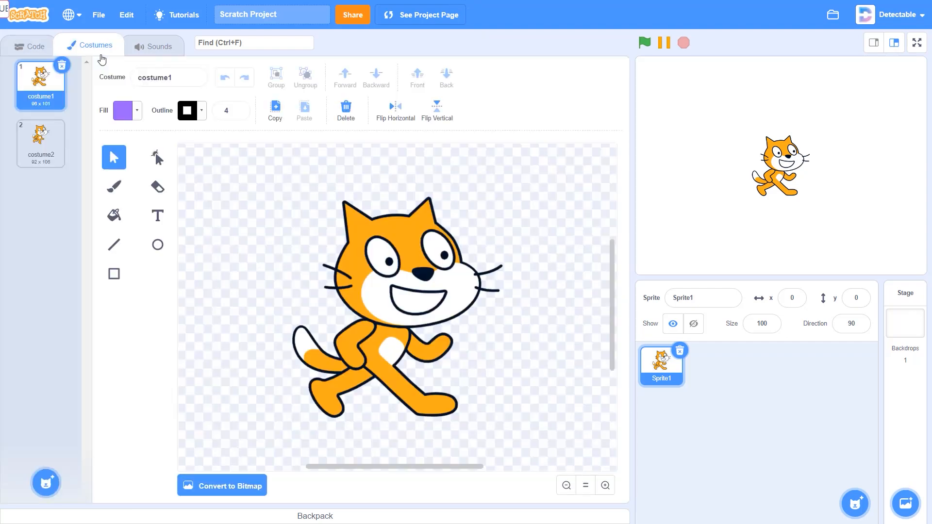
Return to the sprite's code, crashing the editor into the 'Oops! Something went wrong' screen
{"action": "left_click", "coordinate": [152, 45]}
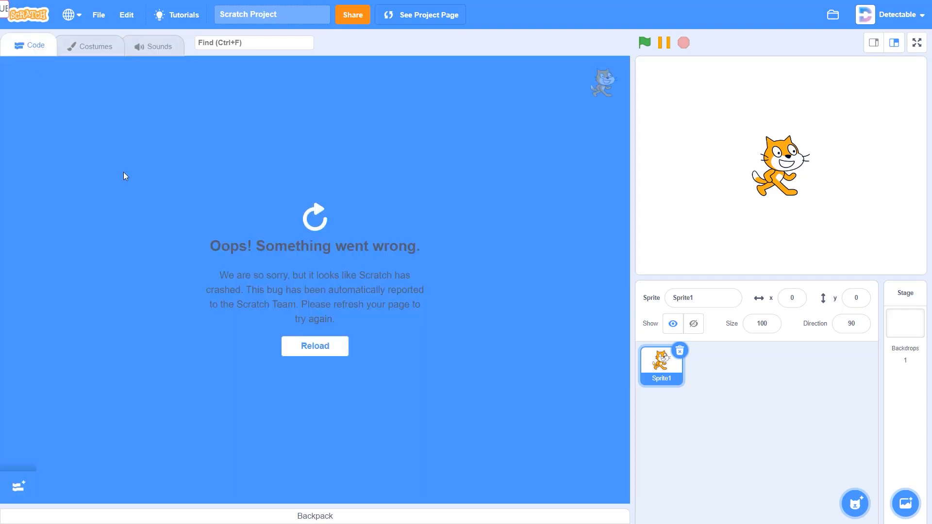
{"action": "mouse_move", "coordinate": [320, 243]}
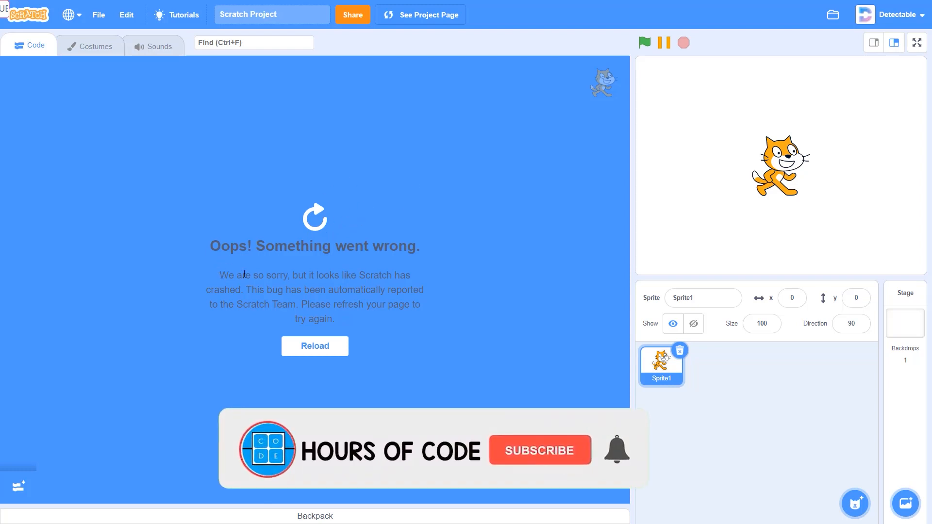
{"action": "left_click", "coordinate": [539, 450]}
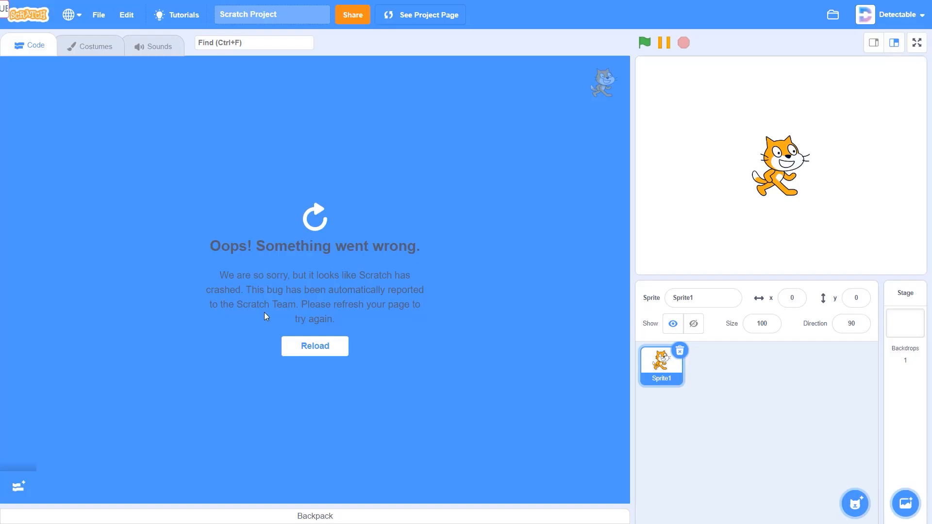
{"action": "mouse_move", "coordinate": [416, 315]}
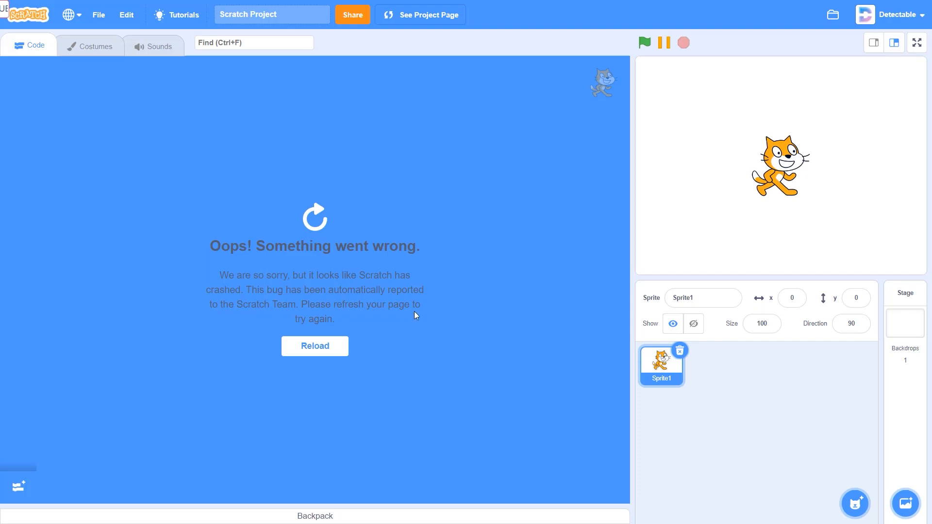
{"action": "mouse_move", "coordinate": [368, 333]}
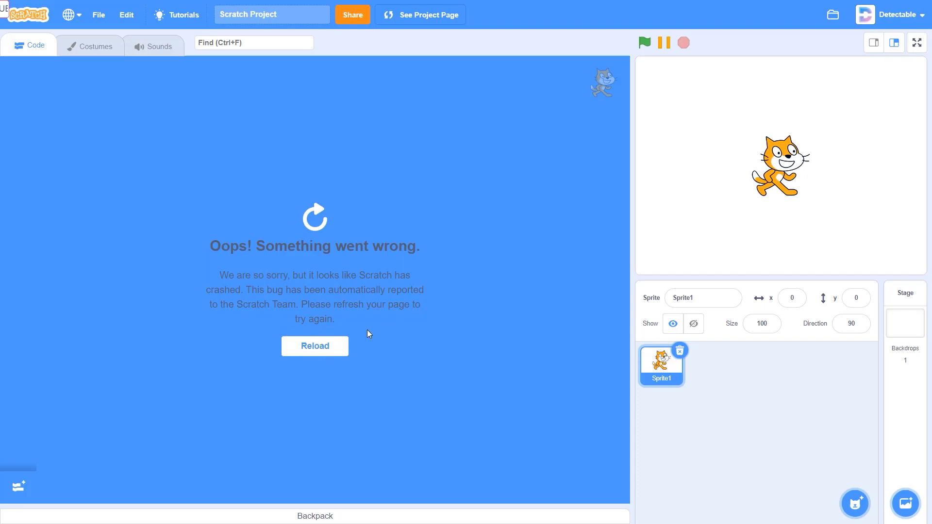
{"action": "mouse_move", "coordinate": [373, 329]}
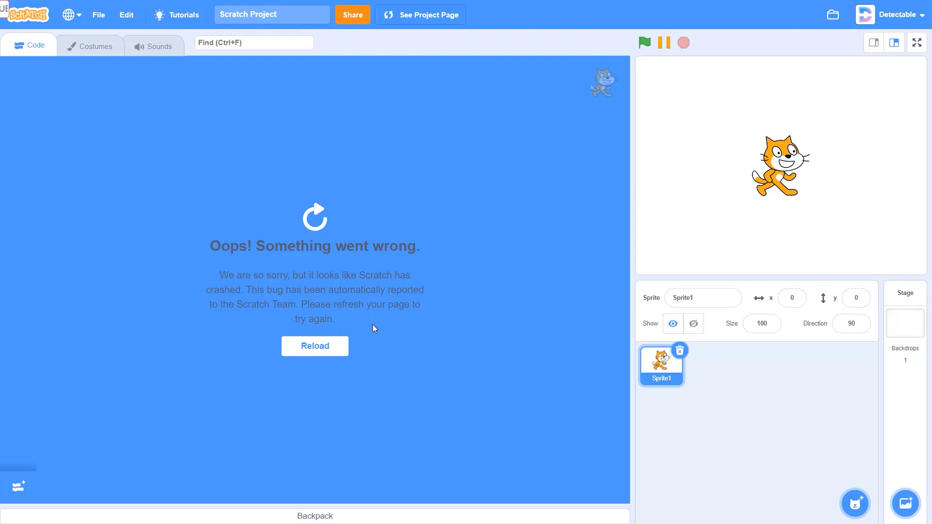
{"action": "mouse_move", "coordinate": [361, 348]}
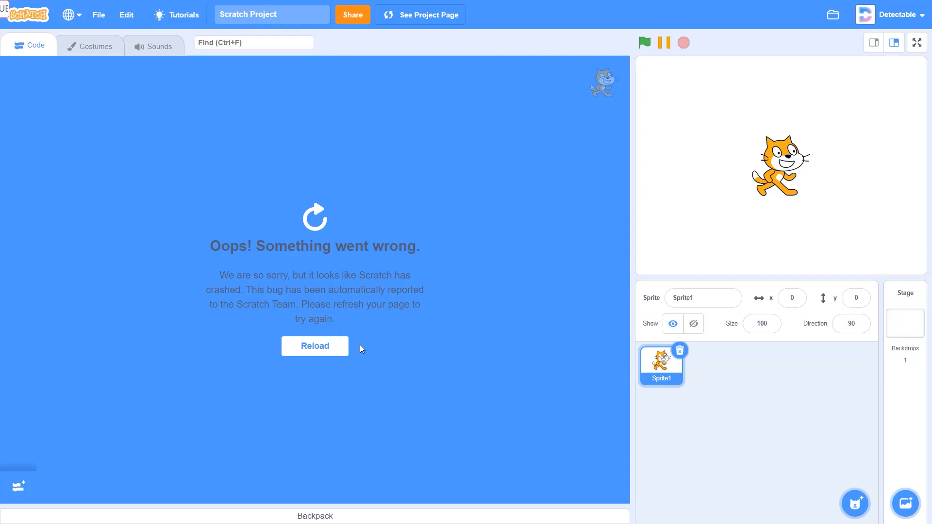
{"action": "mouse_move", "coordinate": [372, 356]}
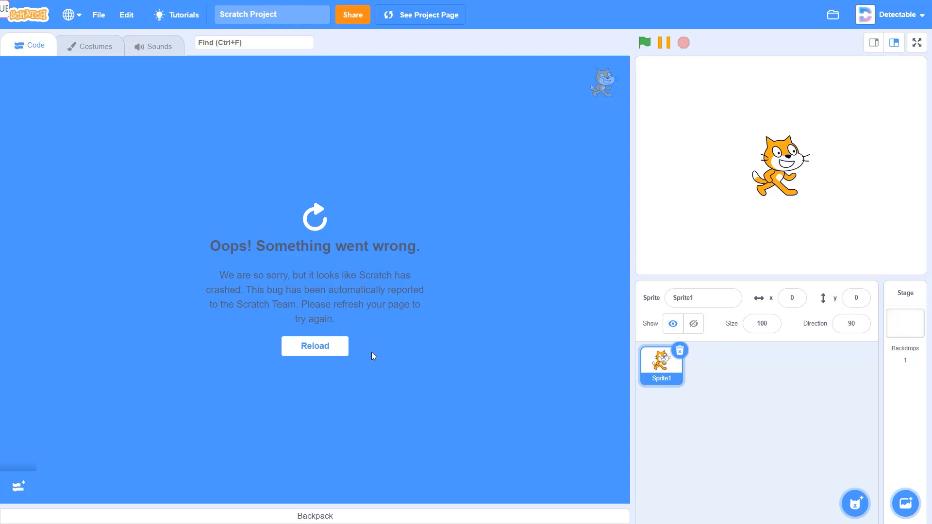
{"action": "mouse_move", "coordinate": [832, 14]}
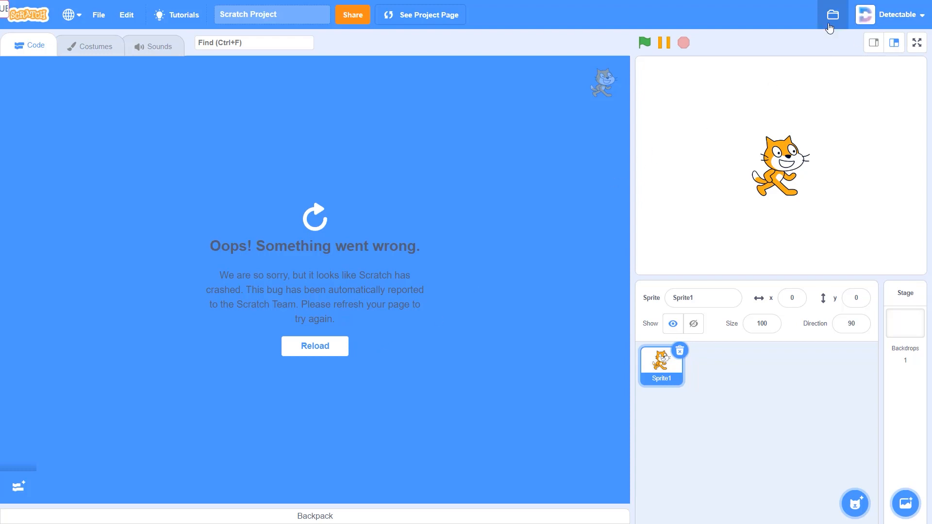
{"action": "mouse_move", "coordinate": [373, 348]}
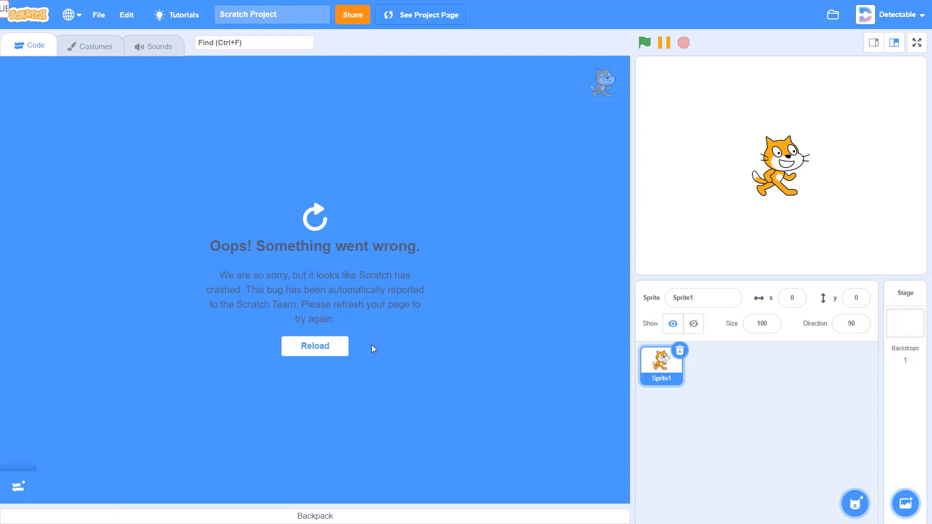
{"action": "mouse_move", "coordinate": [336, 351]}
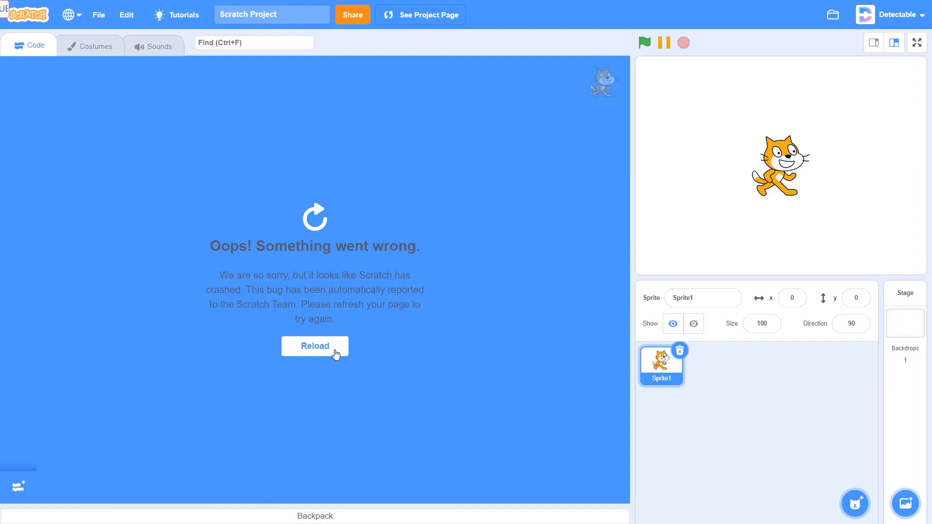
Reload the crashed editor, restoring an empty workspace with default Motion blocks
{"action": "left_click", "coordinate": [314, 346]}
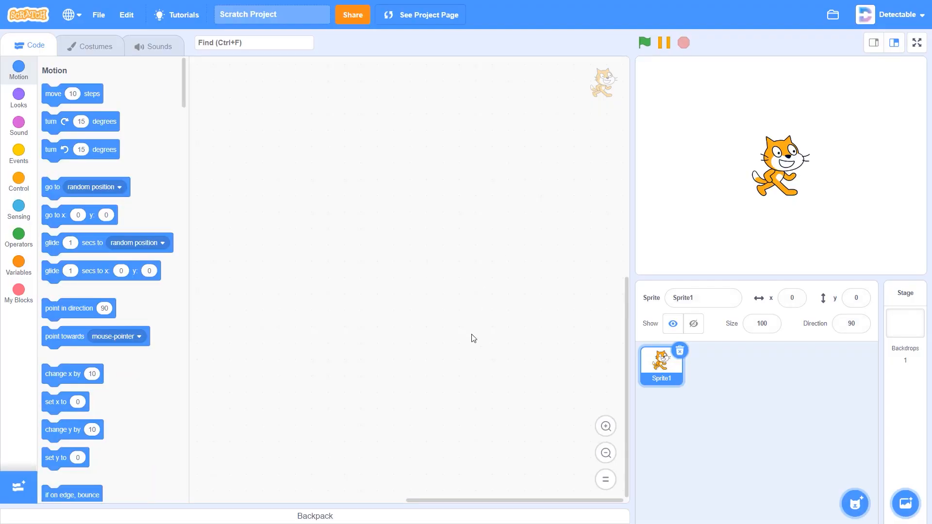
{"action": "mouse_move", "coordinate": [401, 285]}
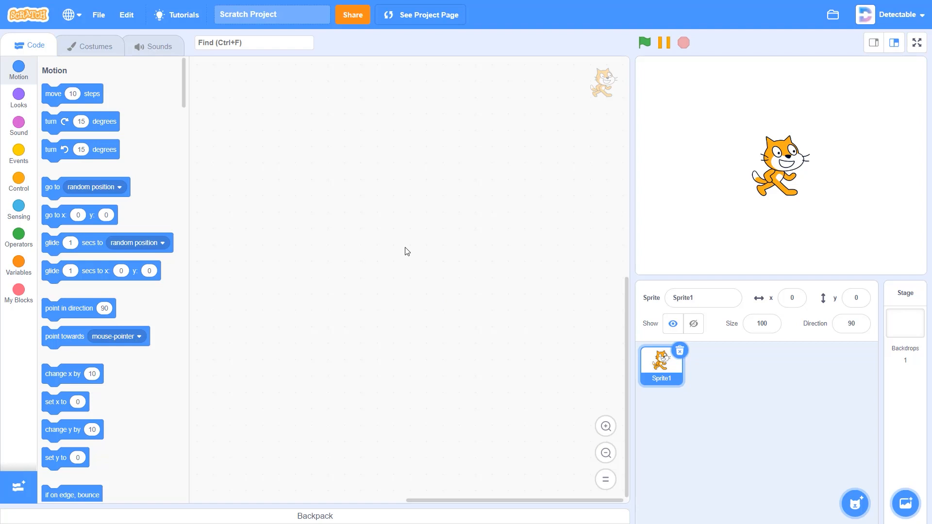
{"action": "mouse_move", "coordinate": [370, 239]}
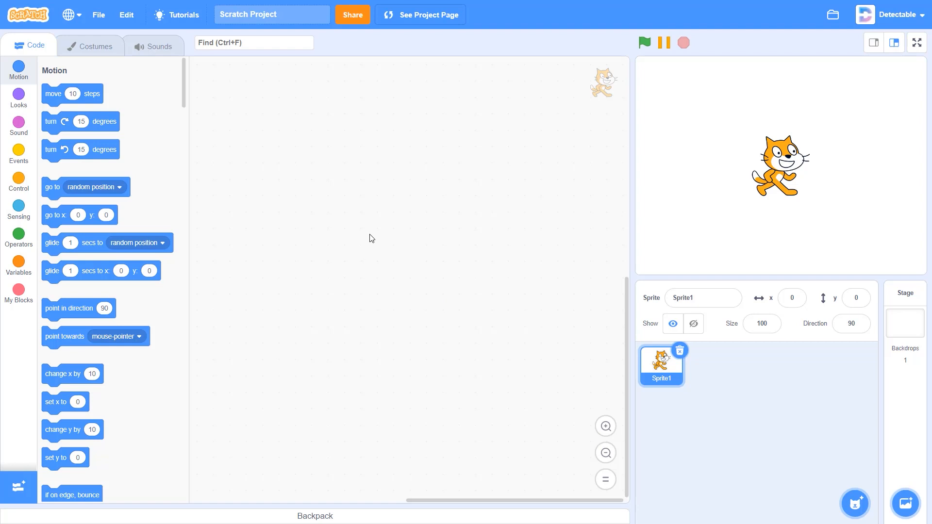